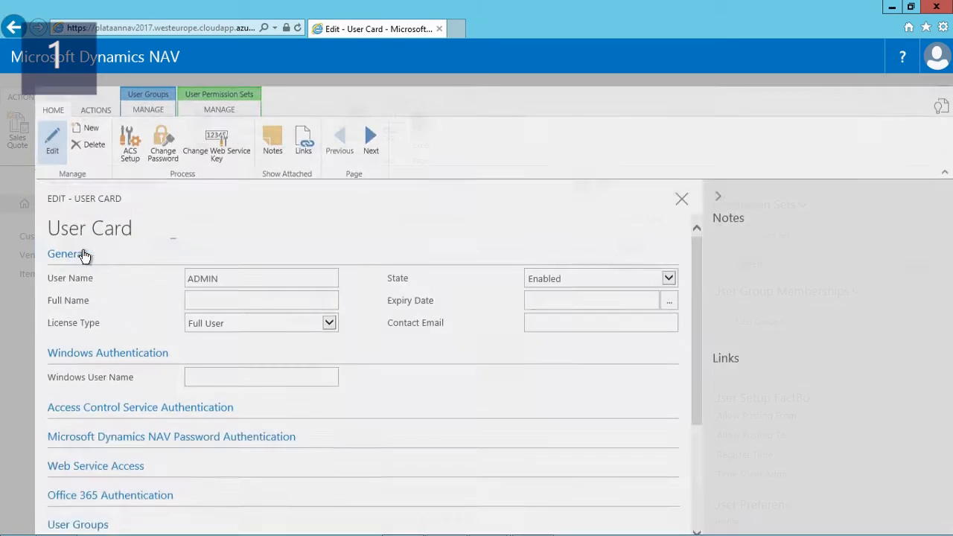
scroll("down", 3)
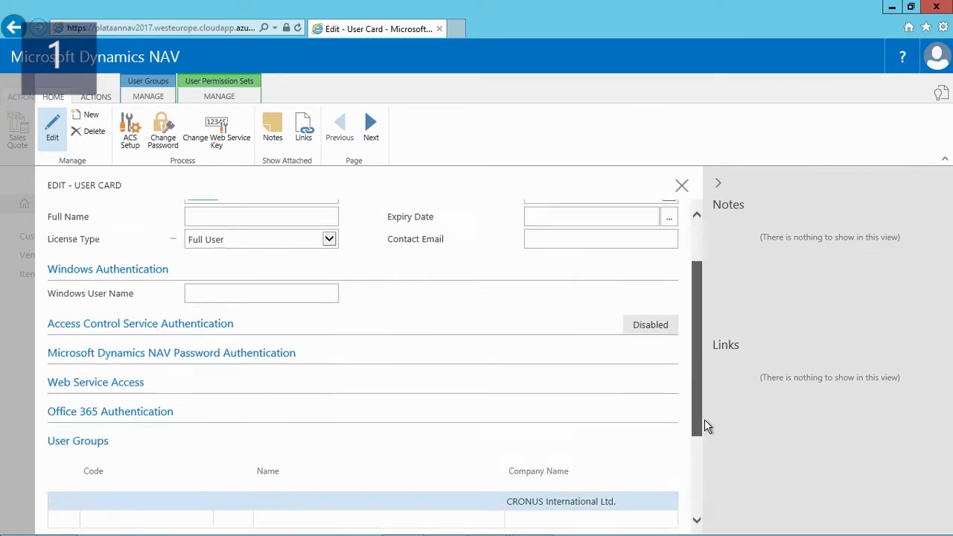
scroll("down", 3)
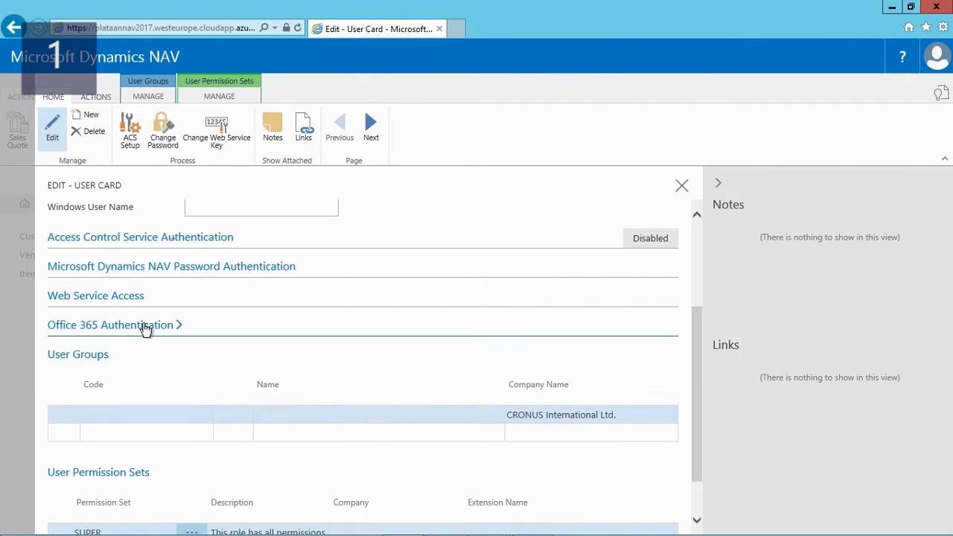
left_click(110, 325)
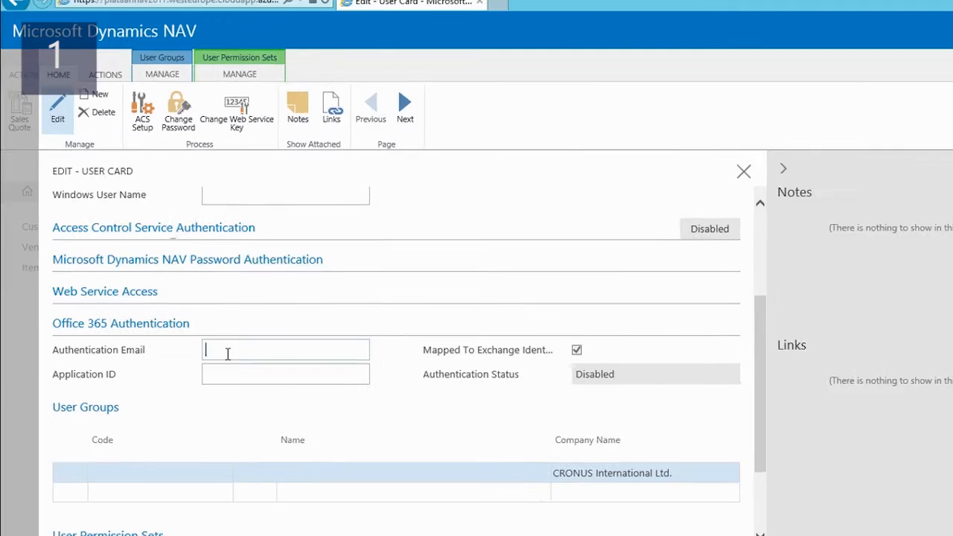
type("@MPD995274.onmicrosoft.com")
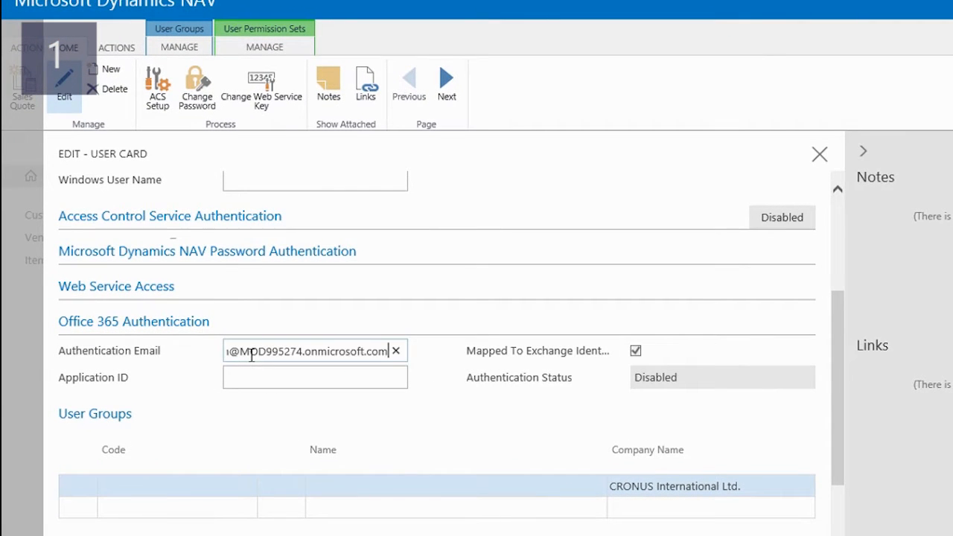
left_click(314, 377)
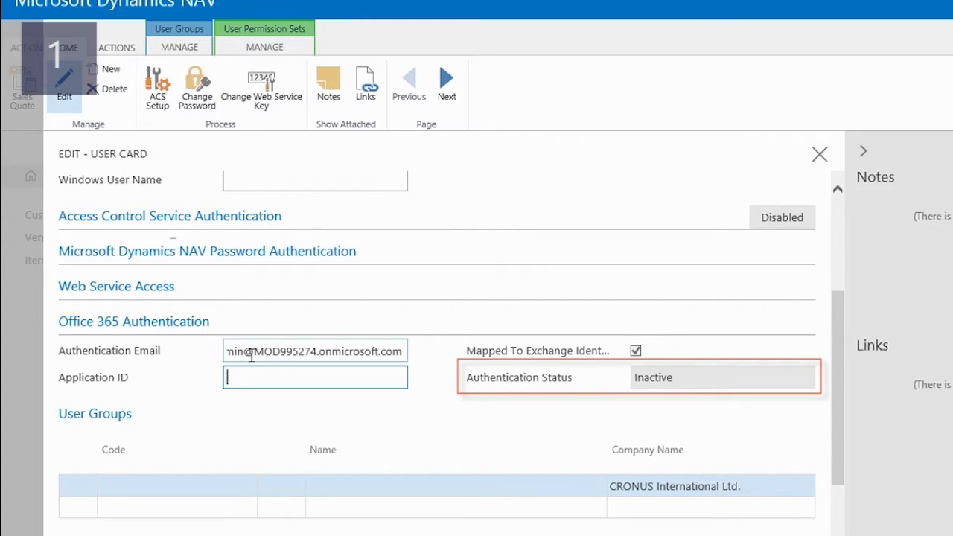
left_click(943, 95)
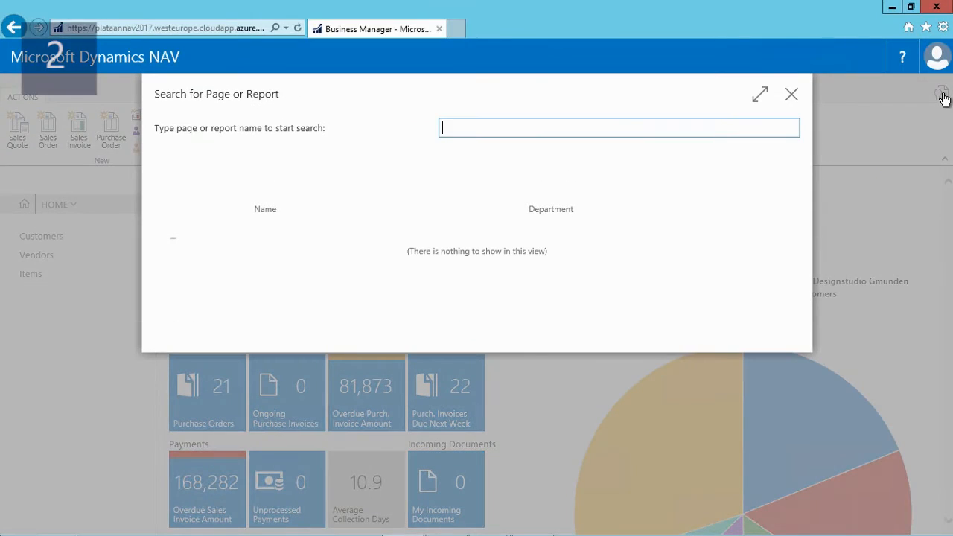
Store the Exchange account password in Exchange Sync. Setup and validate the Exchange connection successfully
type("exchange sync")
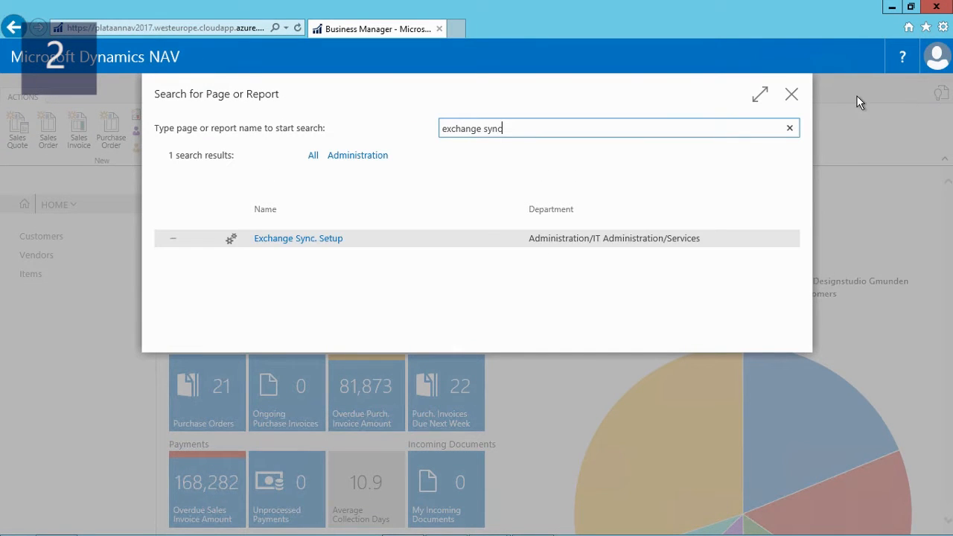
left_click(298, 238)
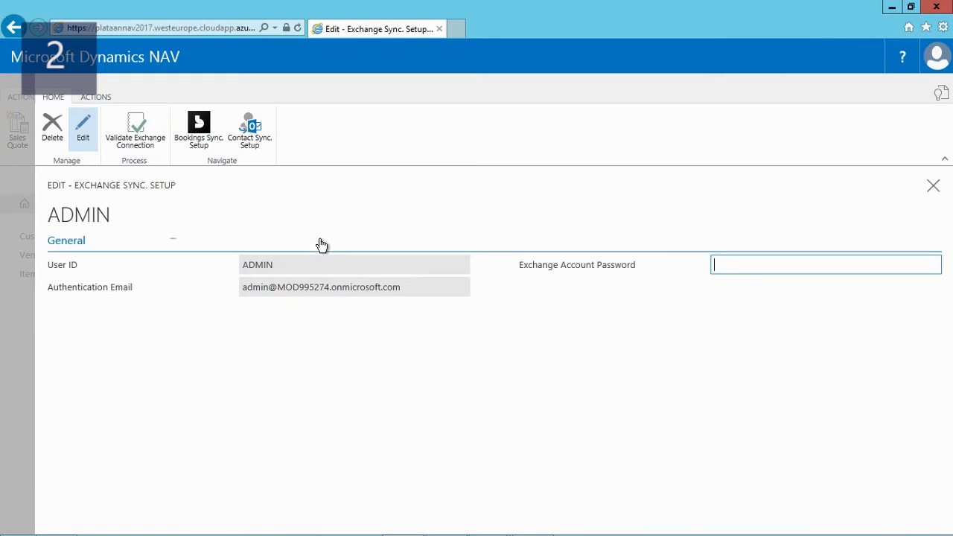
mouse_move(737, 265)
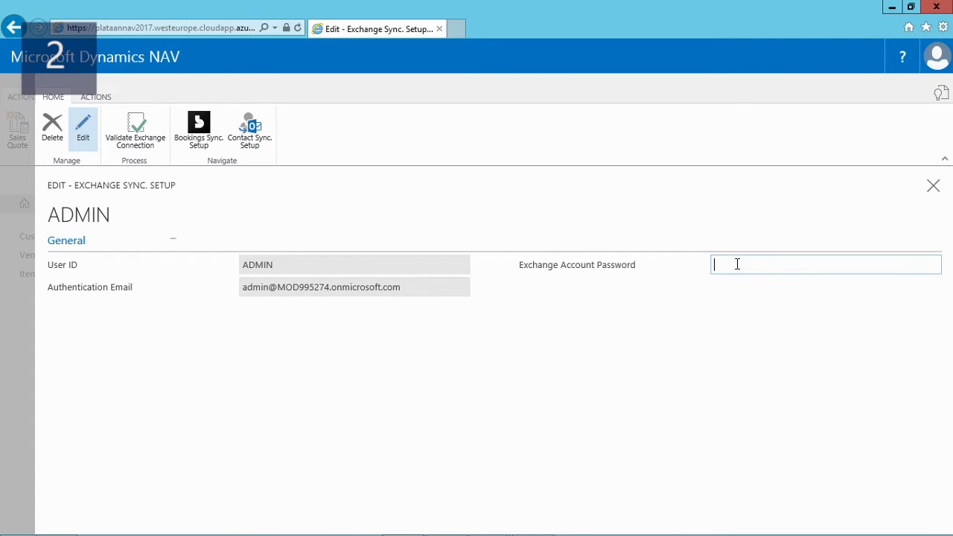
type("password")
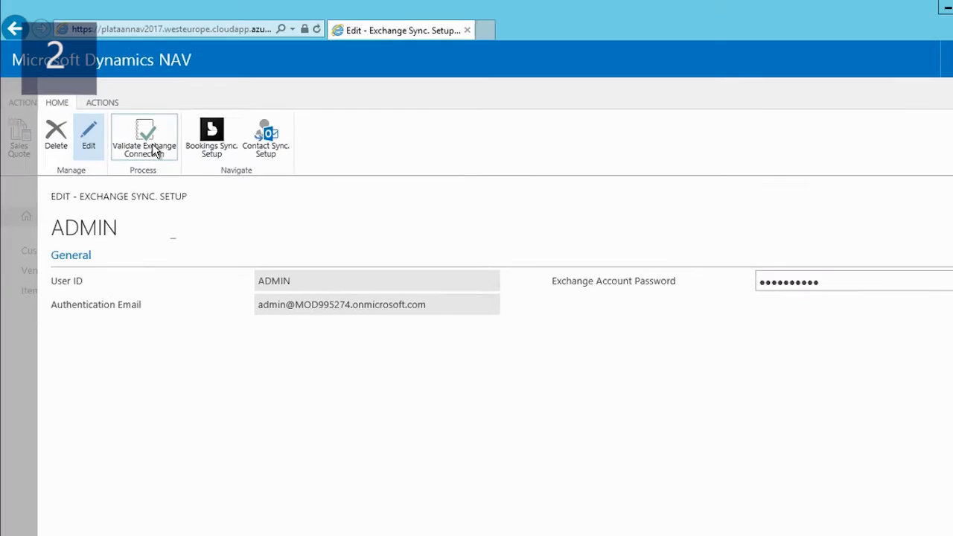
left_click(143, 137)
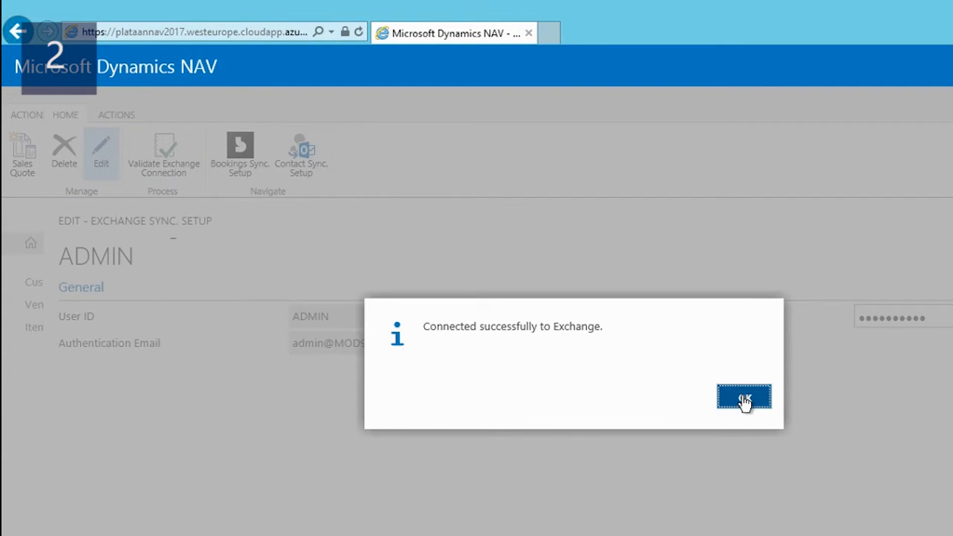
left_click(743, 396)
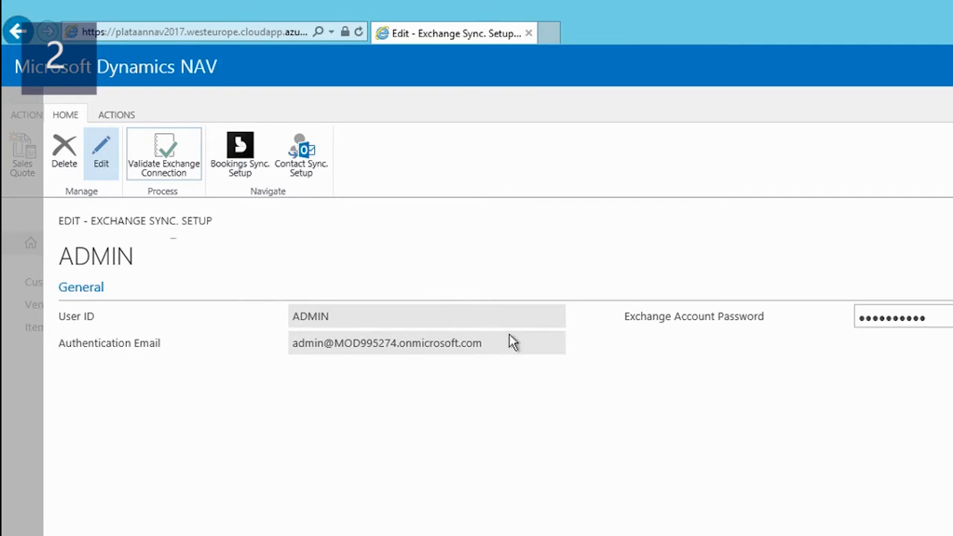
left_click(301, 158)
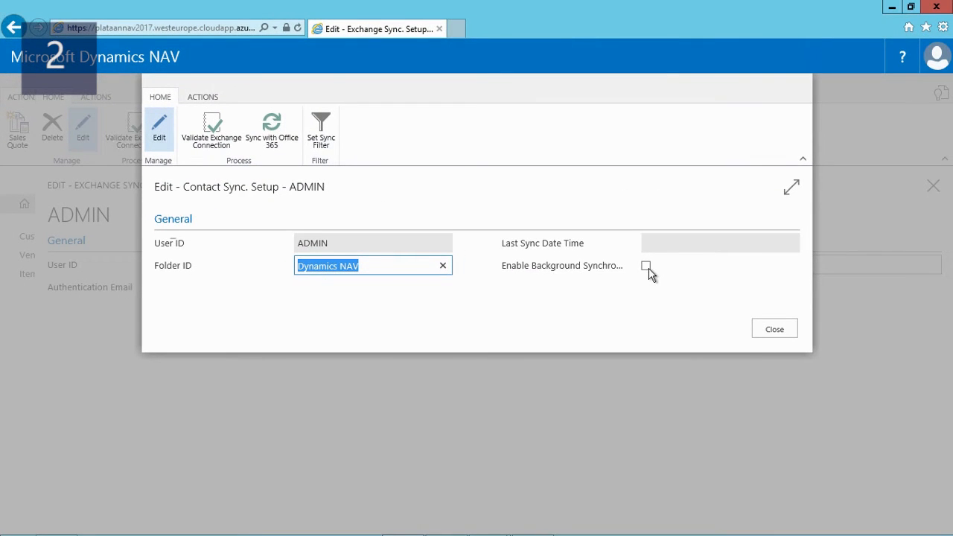
Enable background synchronization in Contact Sync. Setup, keeping Folder ID Dynamics NAV
left_click(646, 265)
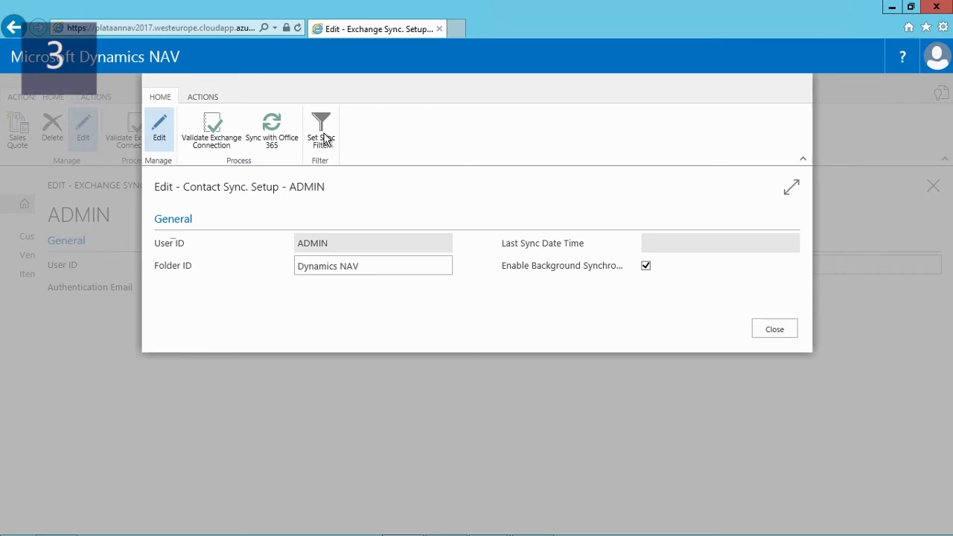
Run Sync with Office 365 from Contact Sync. Setup, filtering contacts by salesperson code
left_click(320, 127)
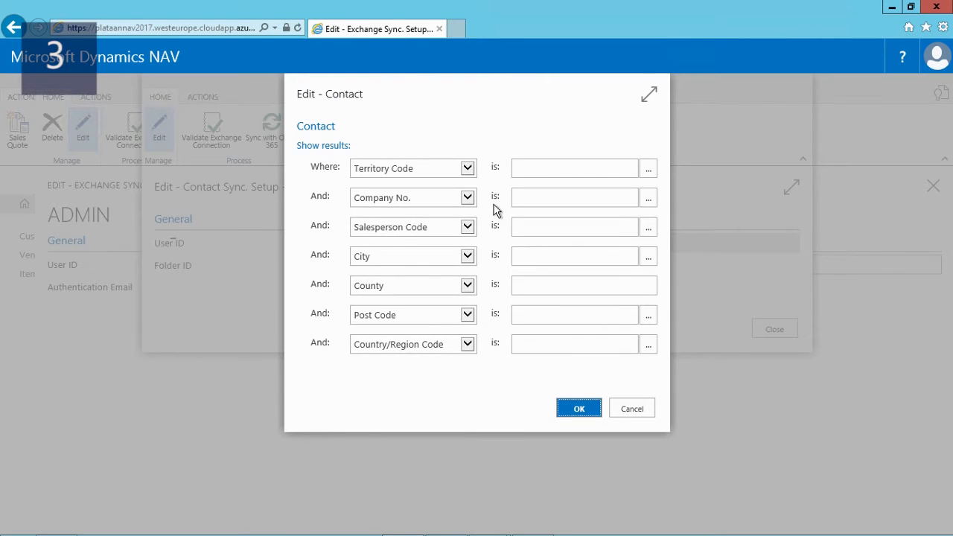
left_click(648, 226)
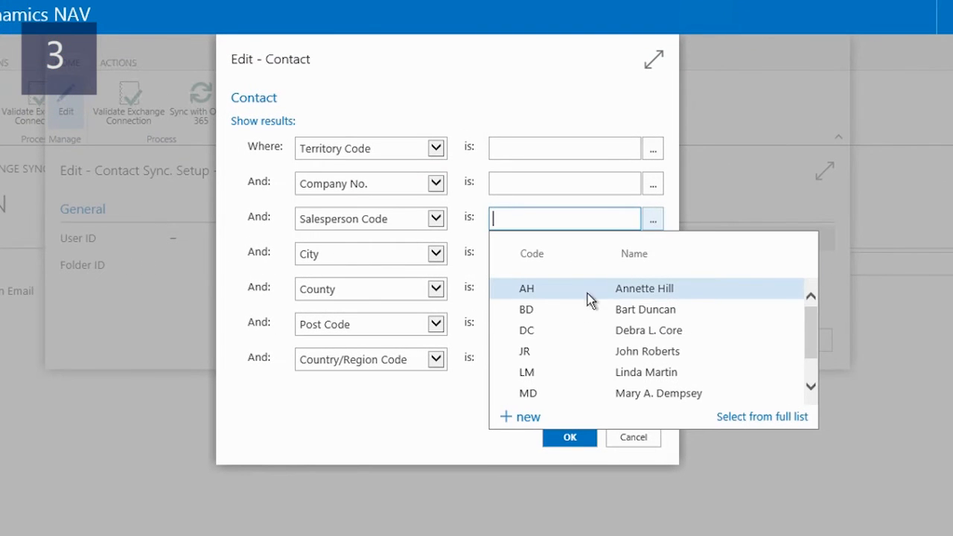
scroll("down", 3)
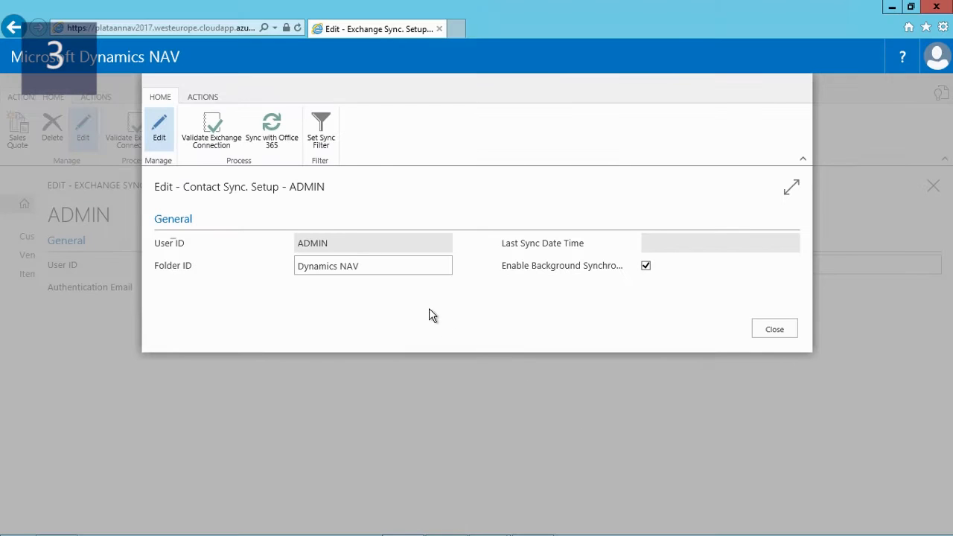
mouse_move(271, 131)
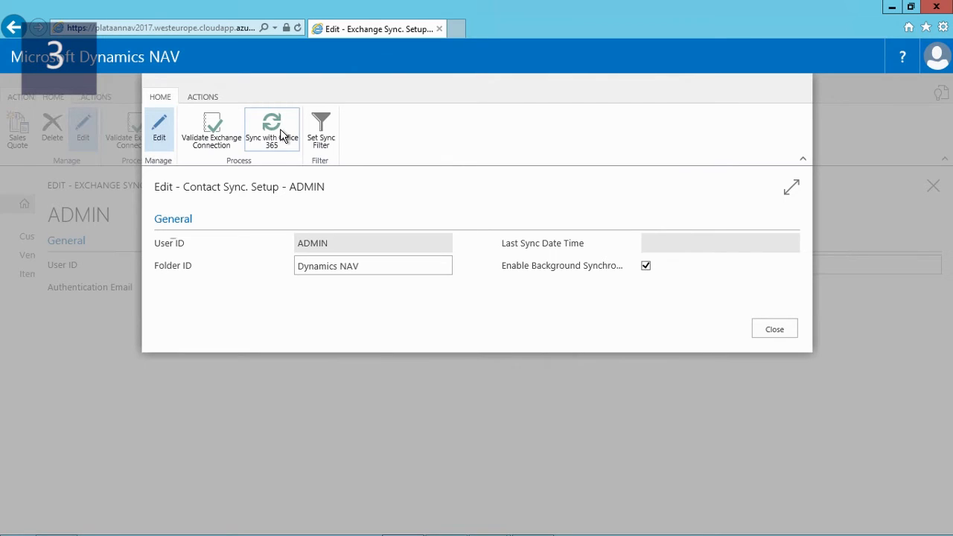
left_click(271, 131)
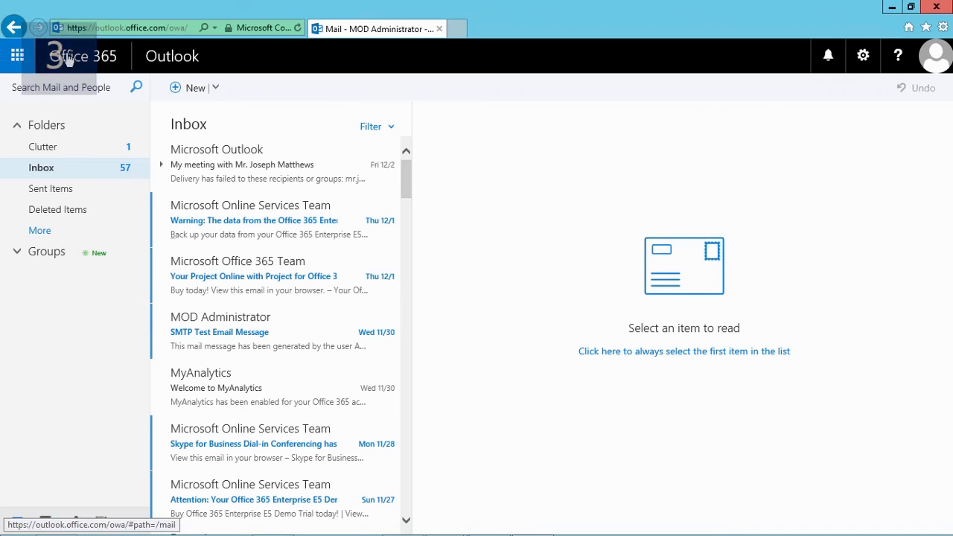
Show the synced Dynamics NAV contacts in Office 365 People and search for Hodgson
left_click(18, 55)
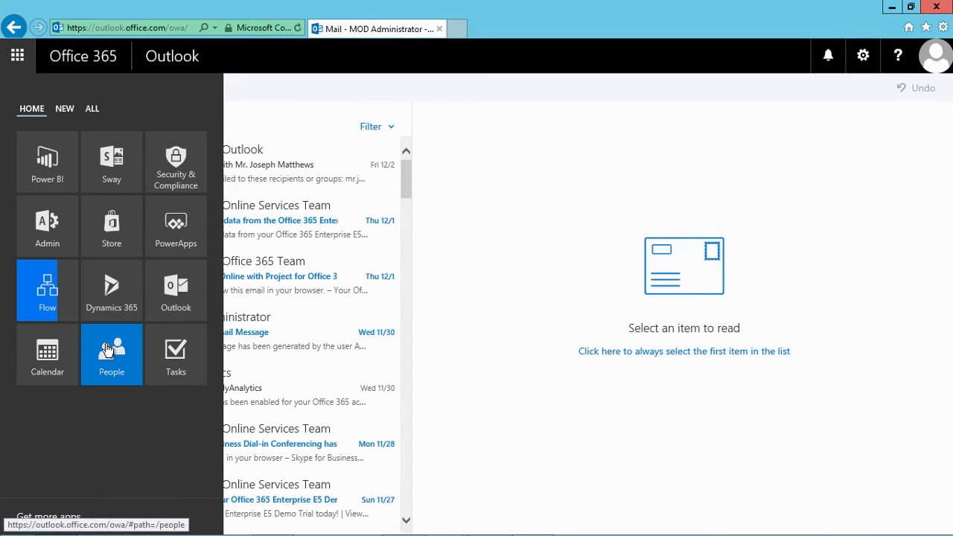
left_click(111, 355)
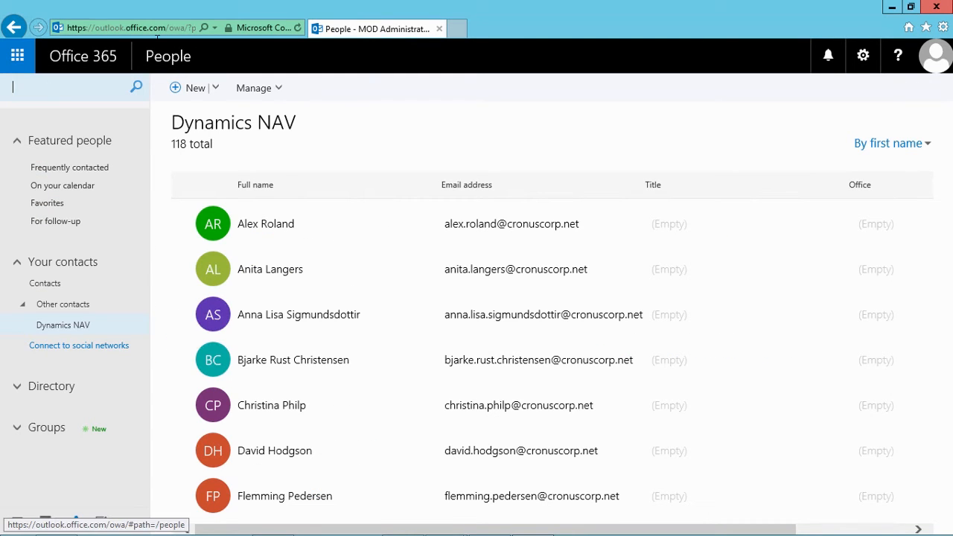
type("Hodgson")
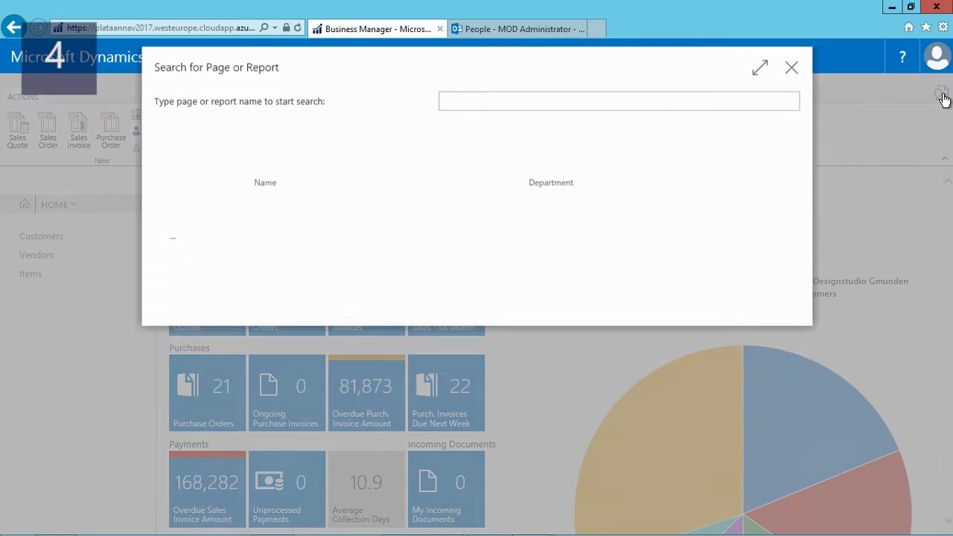
type("contacts")
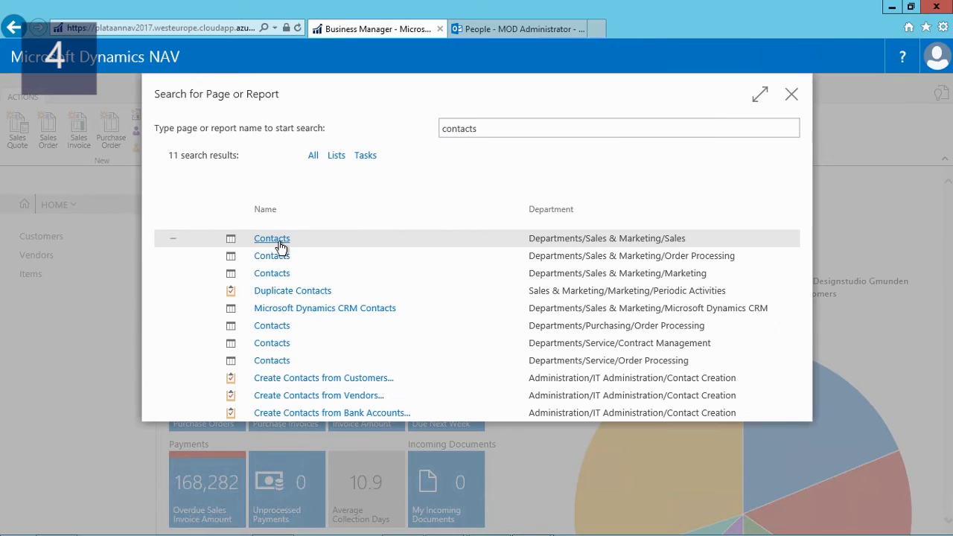
left_click(271, 238)
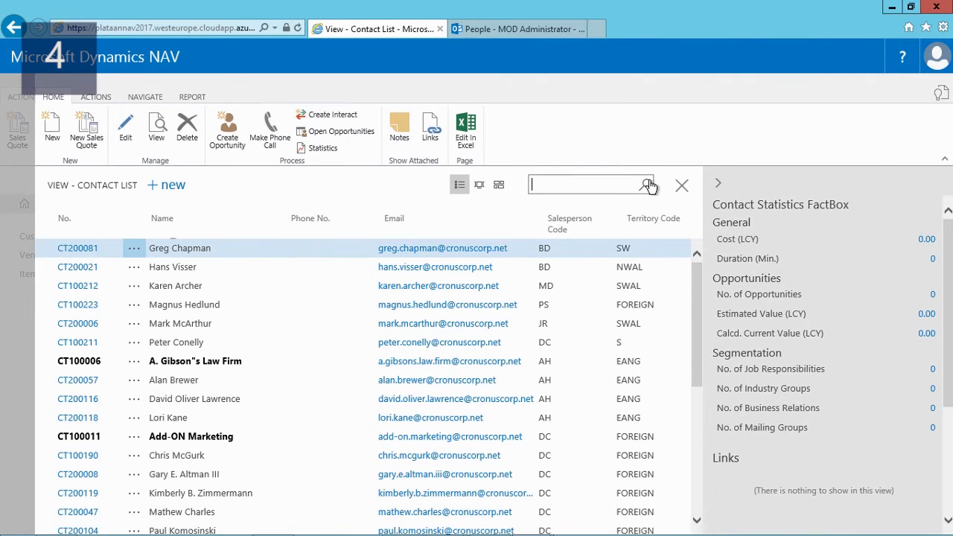
type("hodgson")
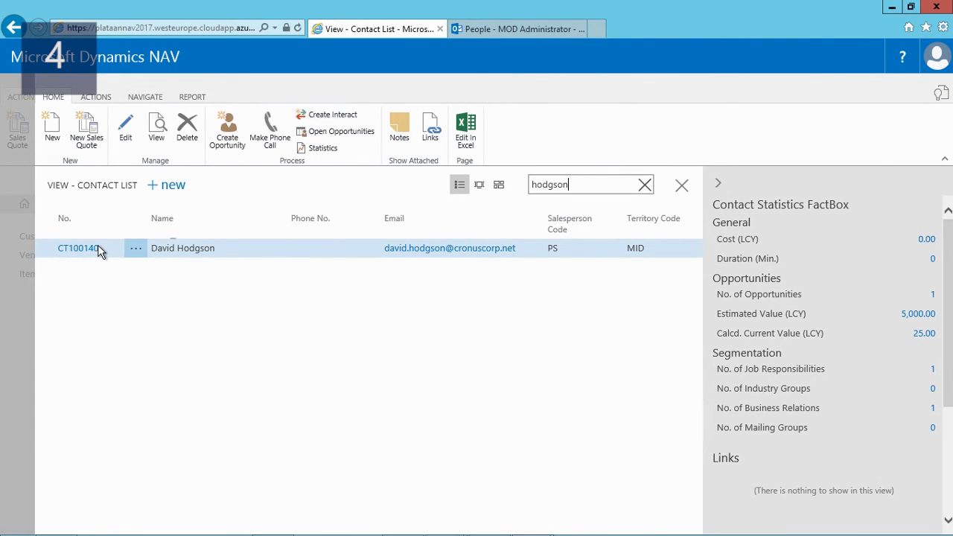
double_click(182, 247)
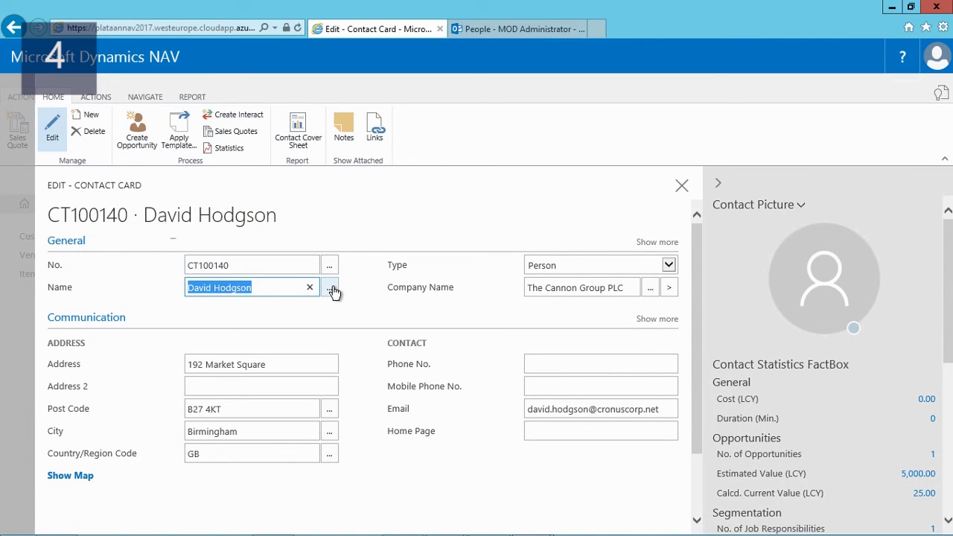
left_click(330, 286)
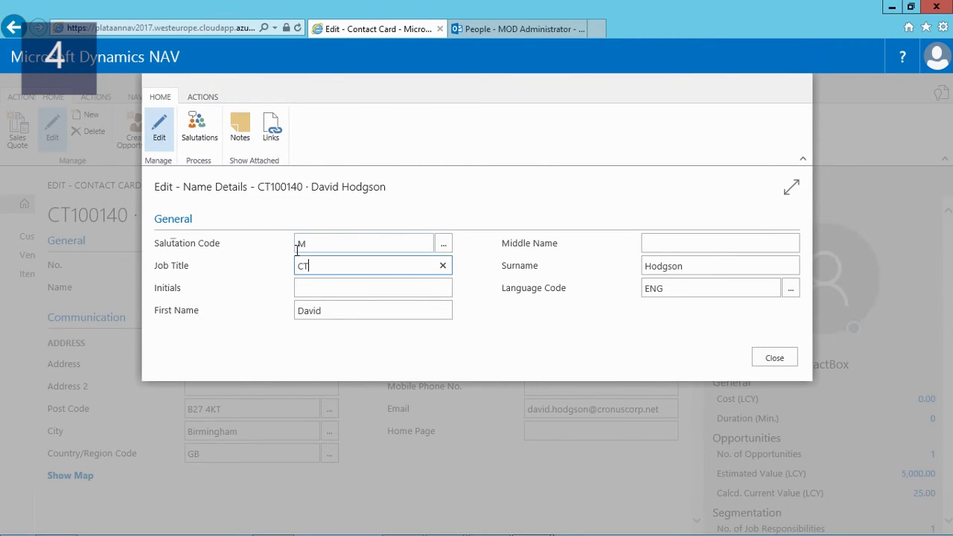
left_click(774, 357)
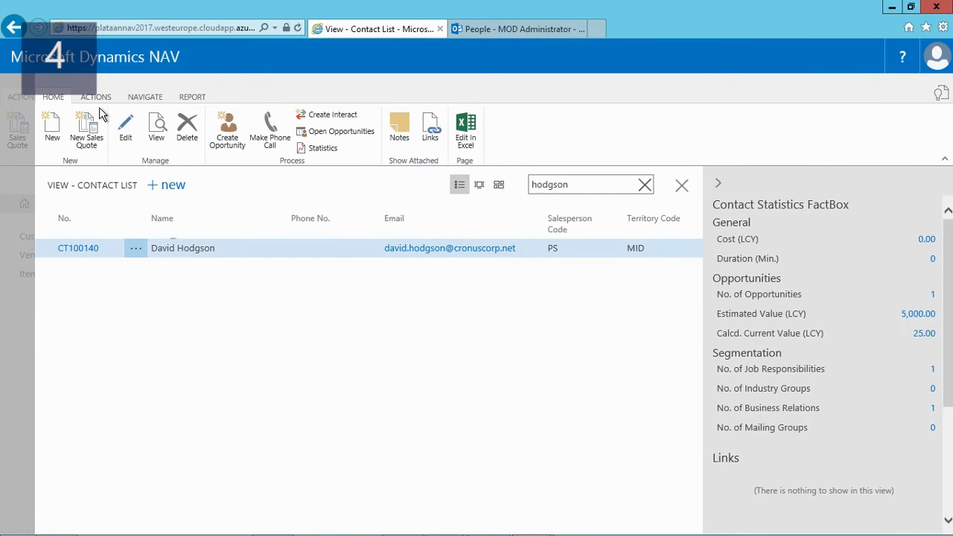
Re-sync the filtered contacts with Office 365 and return to Office 365 People
left_click(95, 96)
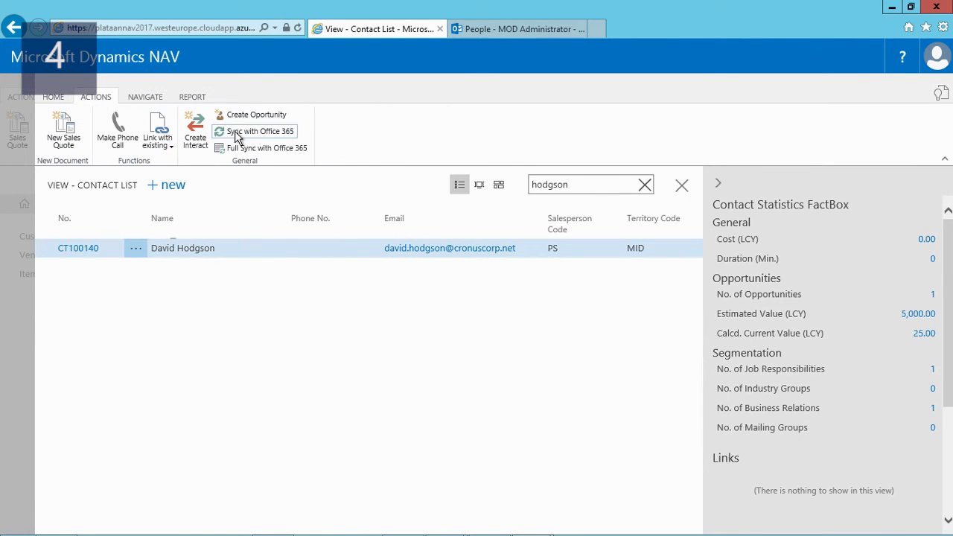
left_click(260, 131)
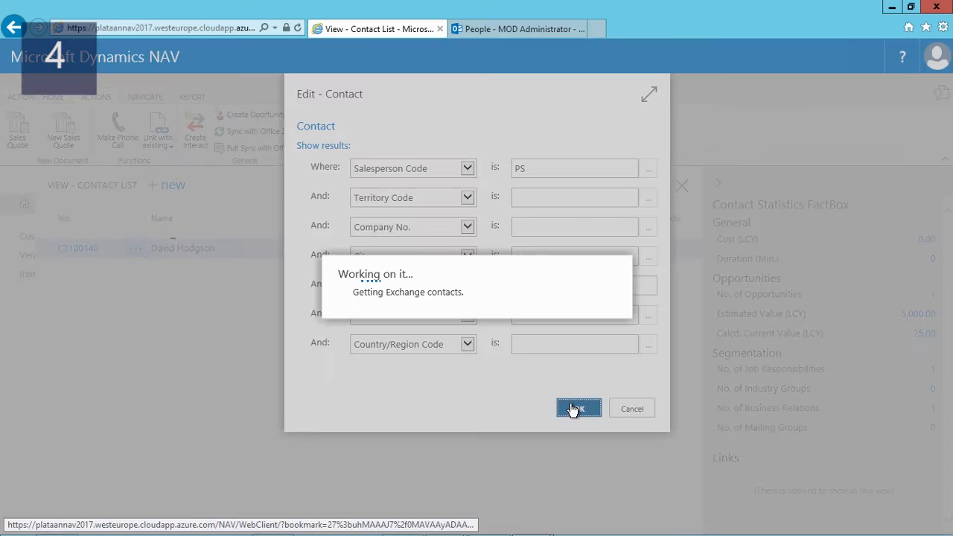
left_click(577, 408)
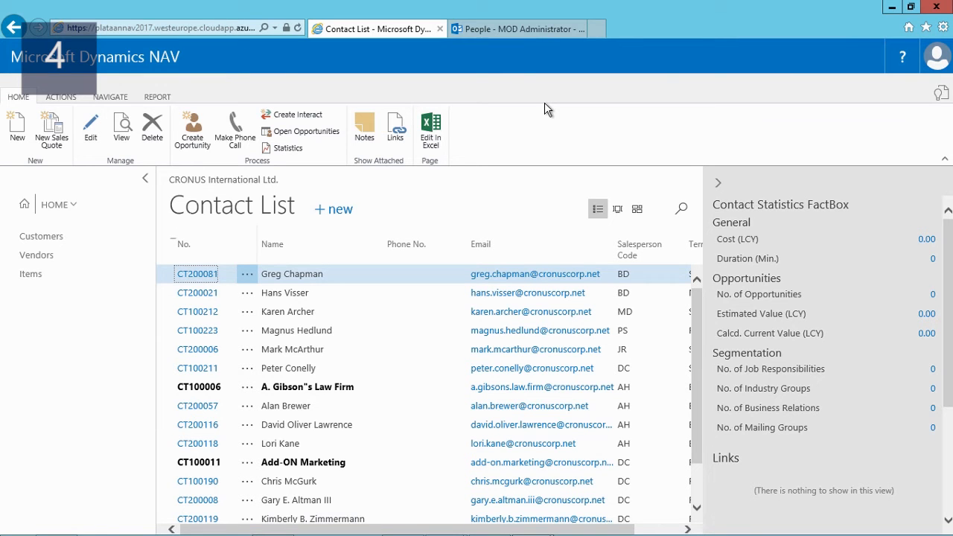
left_click(518, 28)
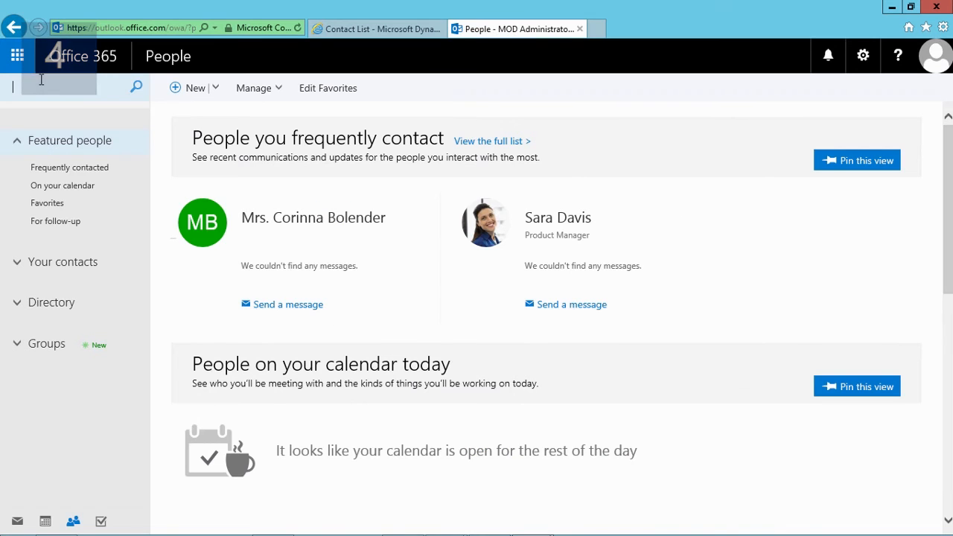
type("hodgson")
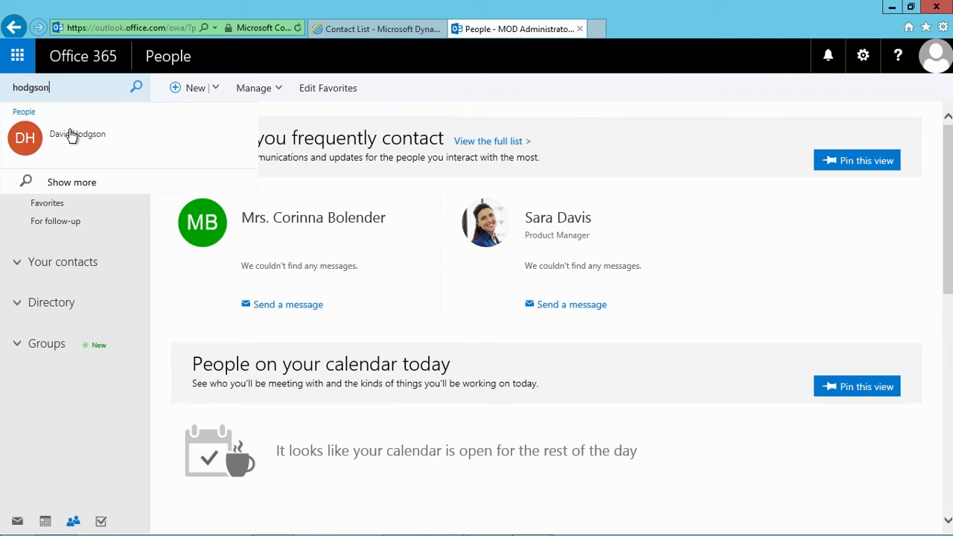
left_click(78, 137)
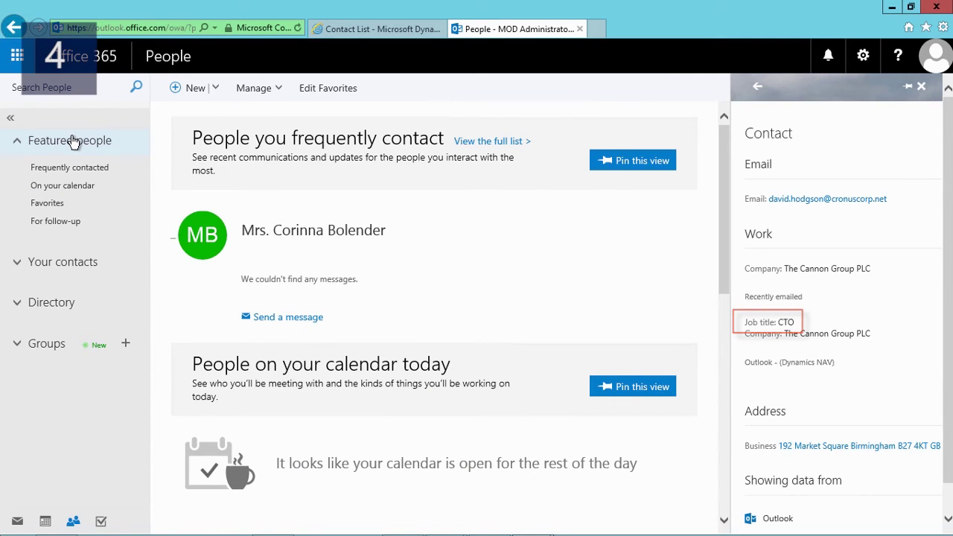